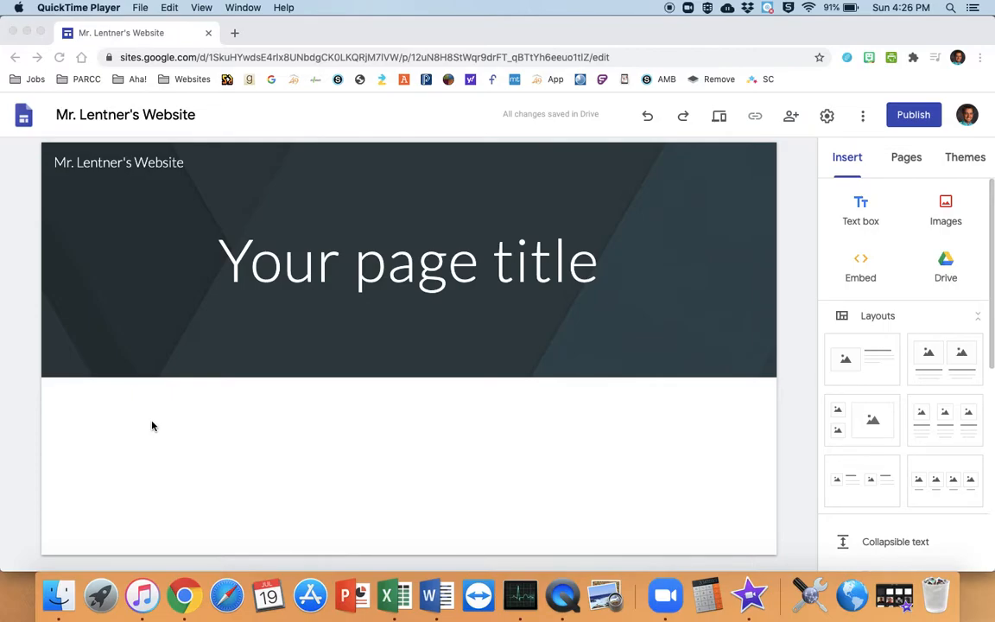
mouse_move(163, 426)
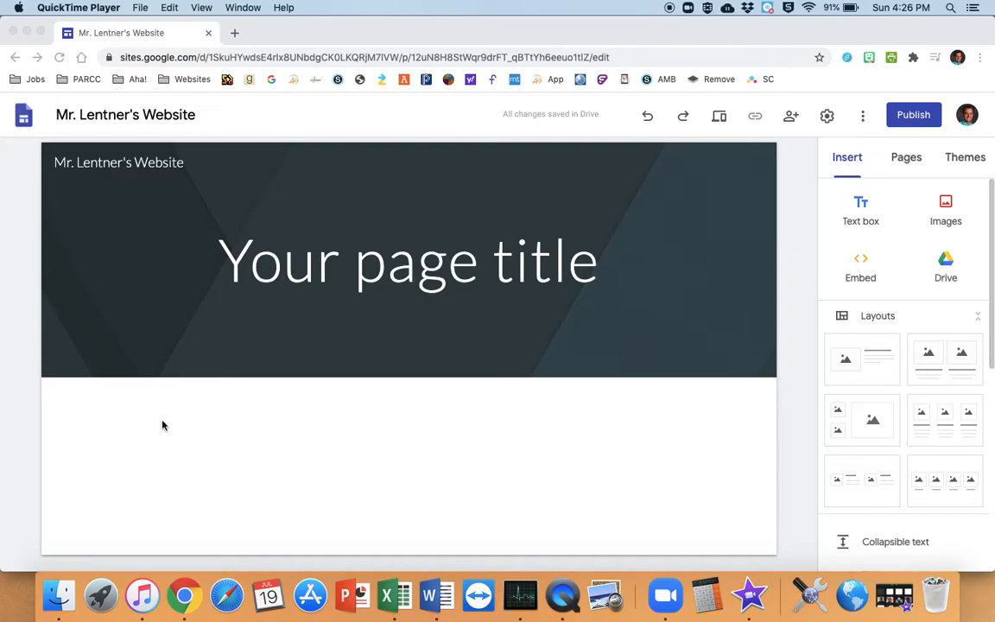
mouse_move(407, 314)
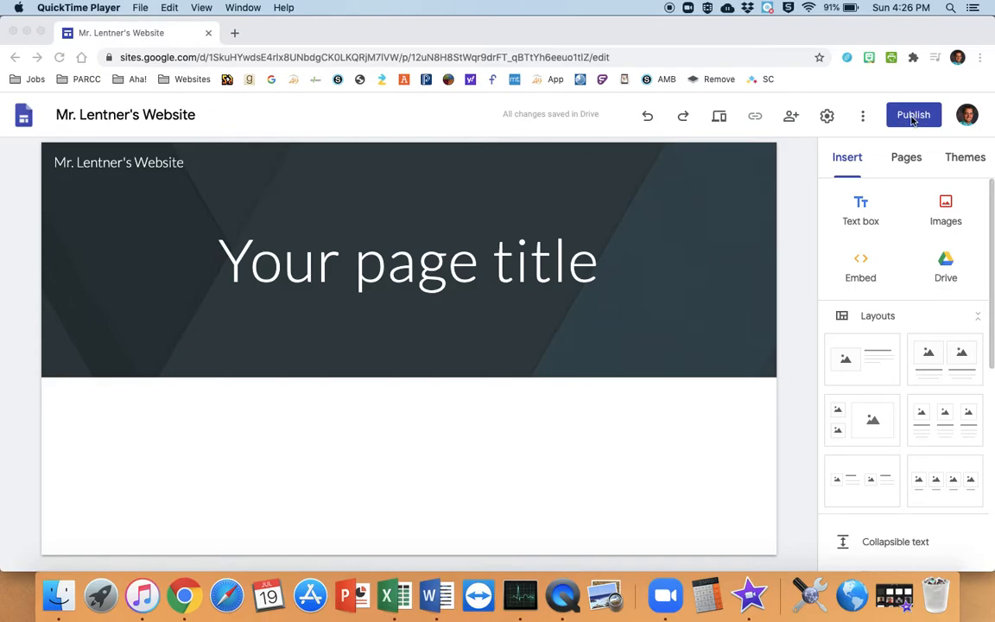
Bring up the Publish your site dialog to review the mrlentnerswebsite web address
left_click(913, 114)
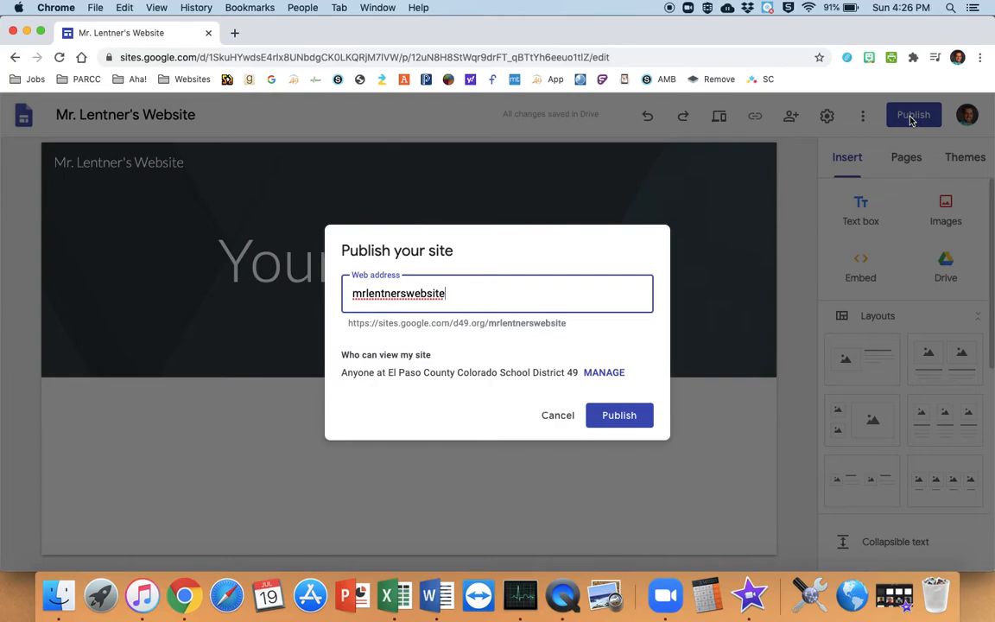
mouse_move(134, 169)
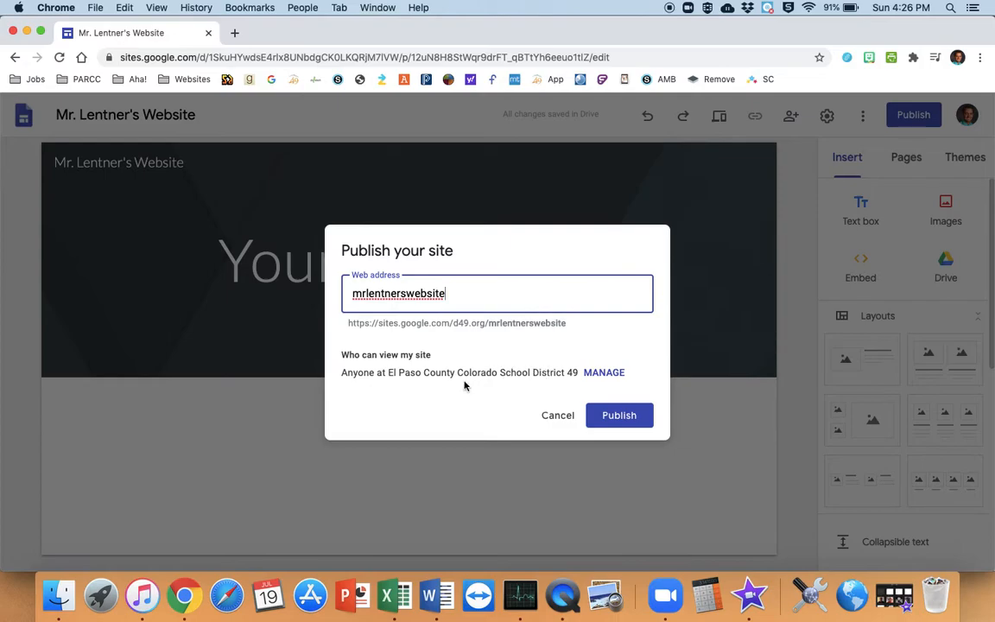
mouse_move(603, 372)
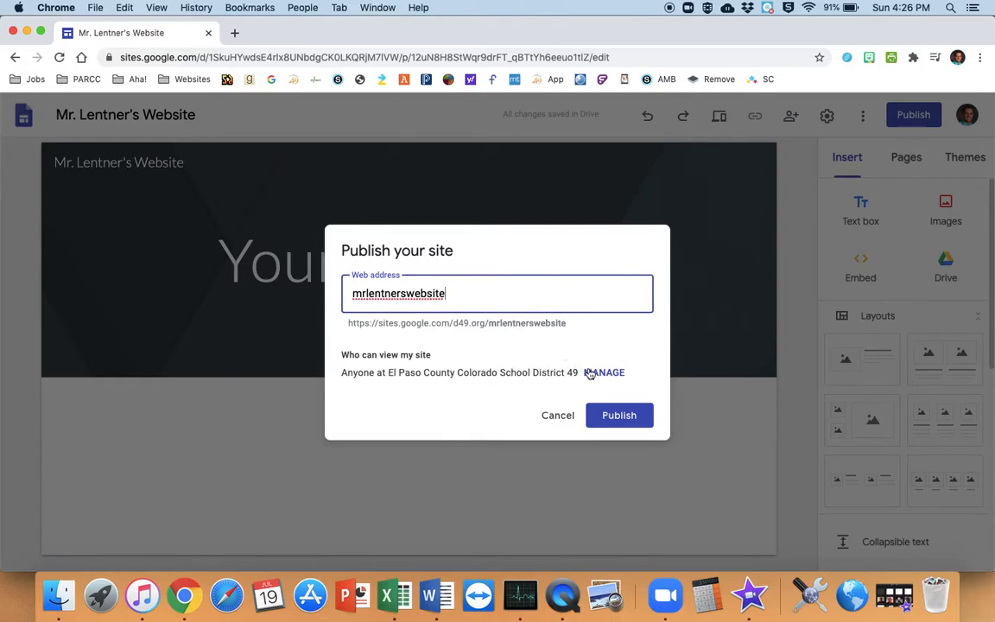
Open the sharing dialog from MANAGE under Who can view my site
left_click(618, 415)
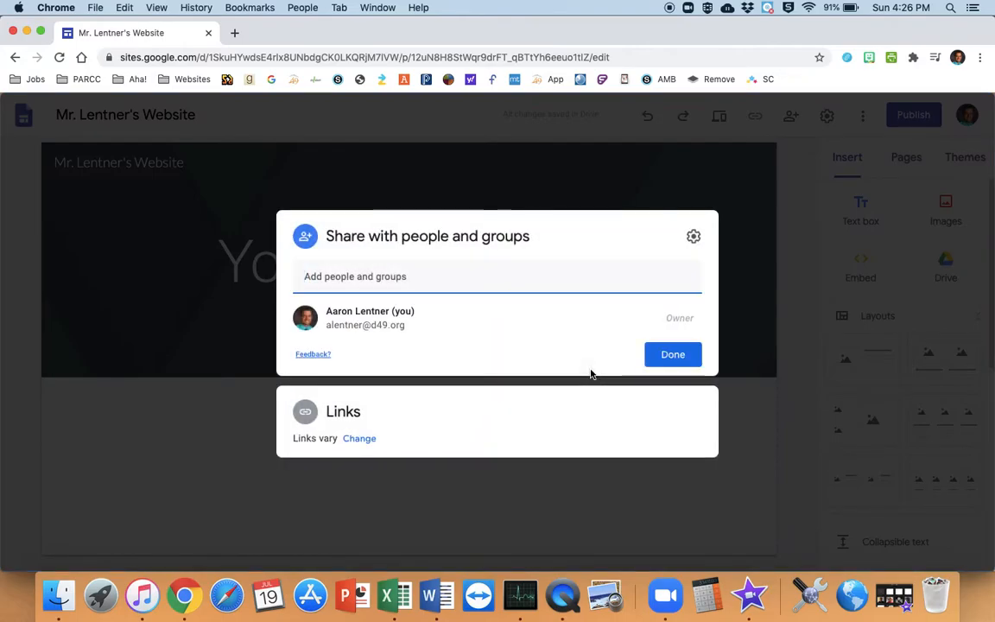
mouse_move(309, 433)
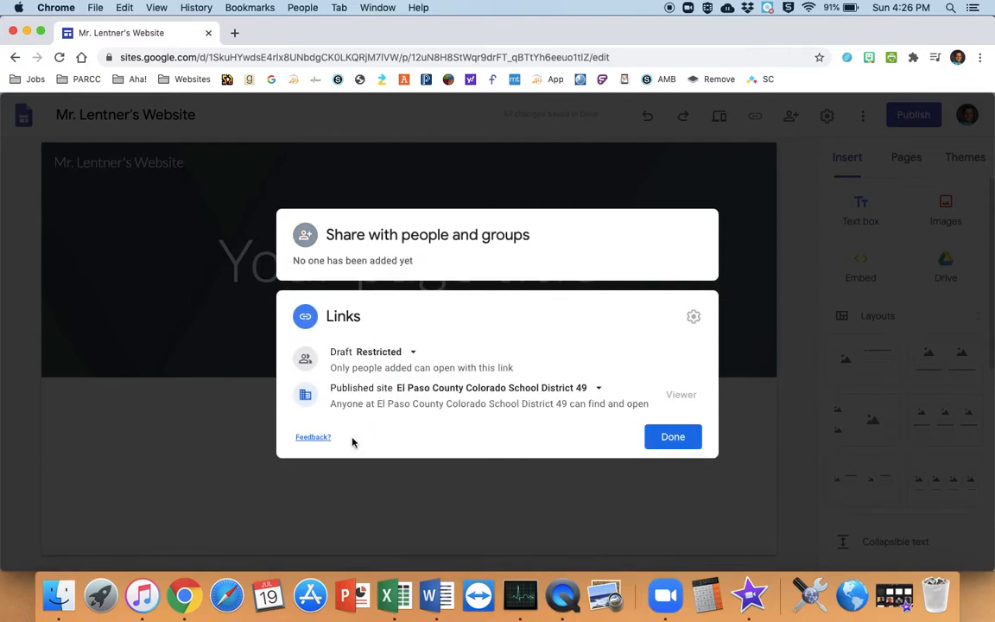
mouse_move(417, 395)
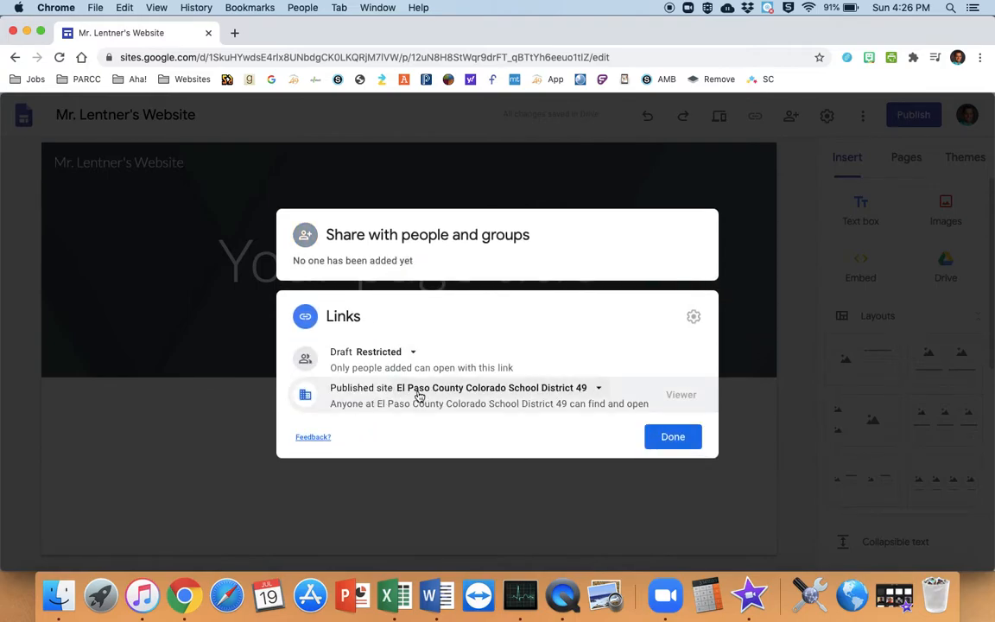
mouse_move(575, 393)
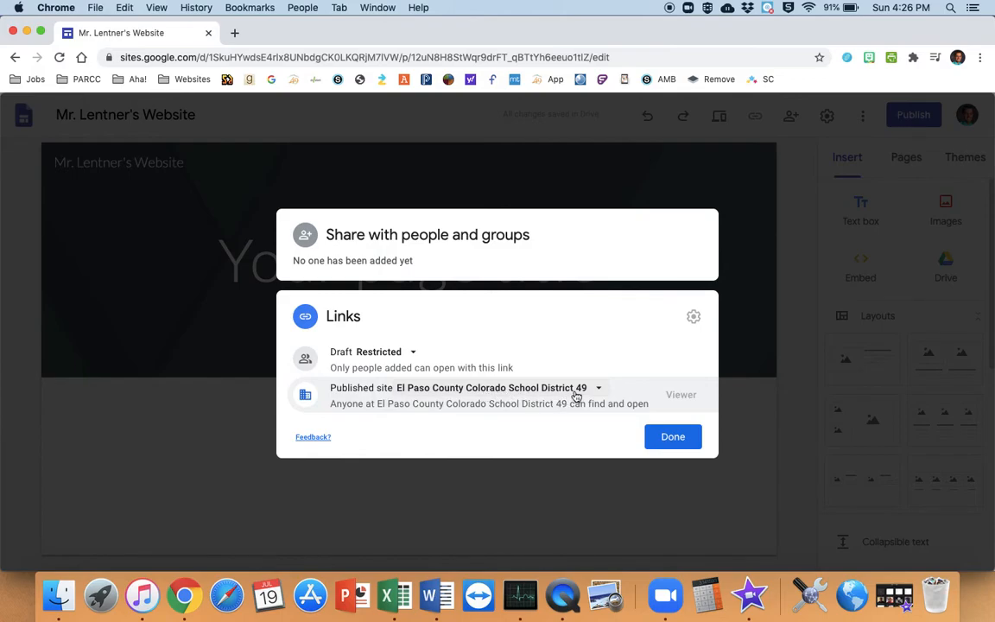
Set the Published site visibility to Public and confirm with Done
left_click(599, 387)
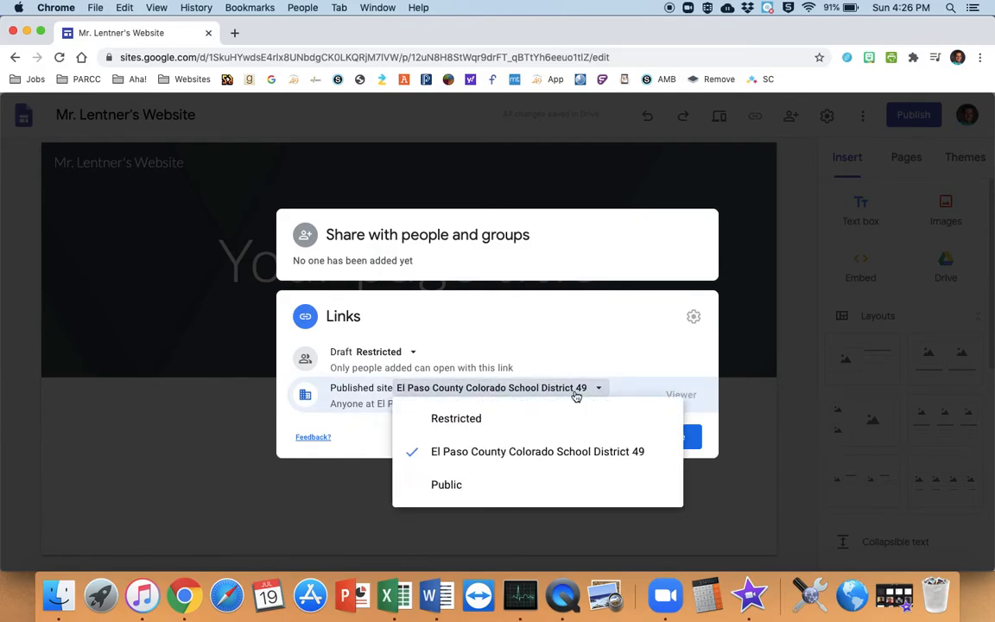
mouse_move(493, 487)
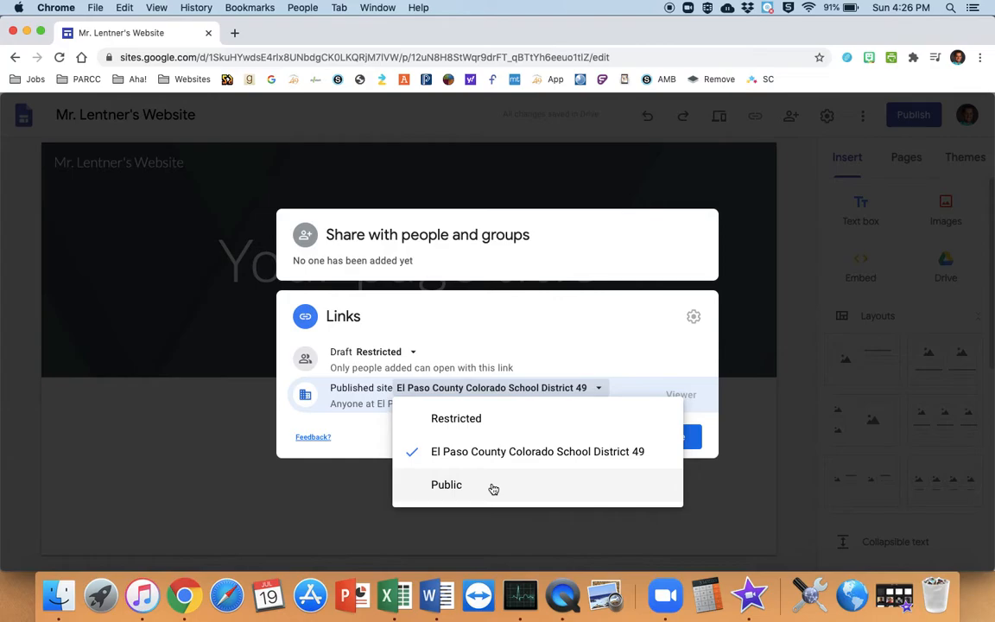
left_click(447, 485)
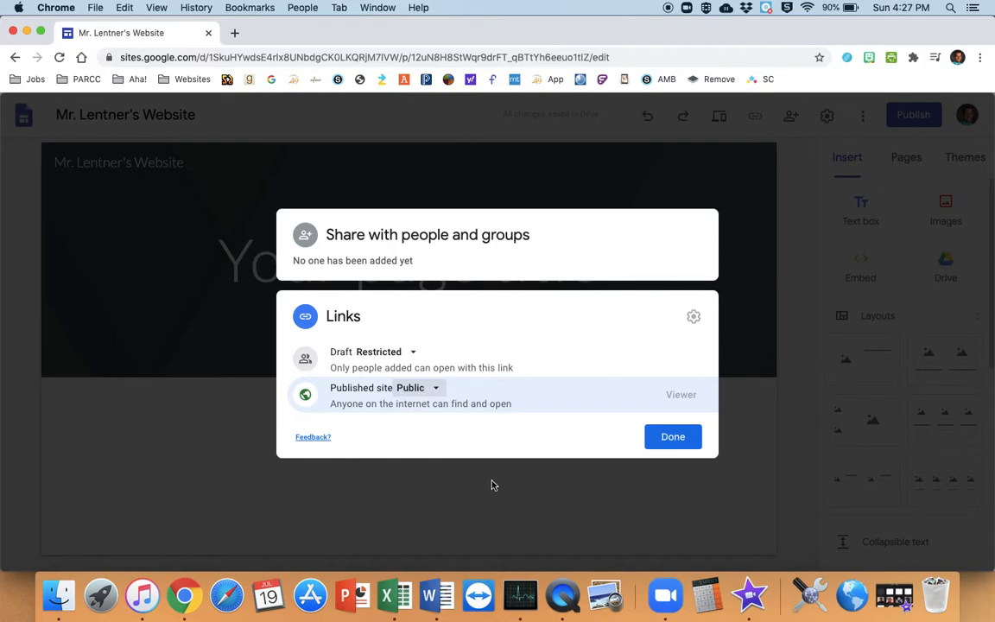
mouse_move(541, 418)
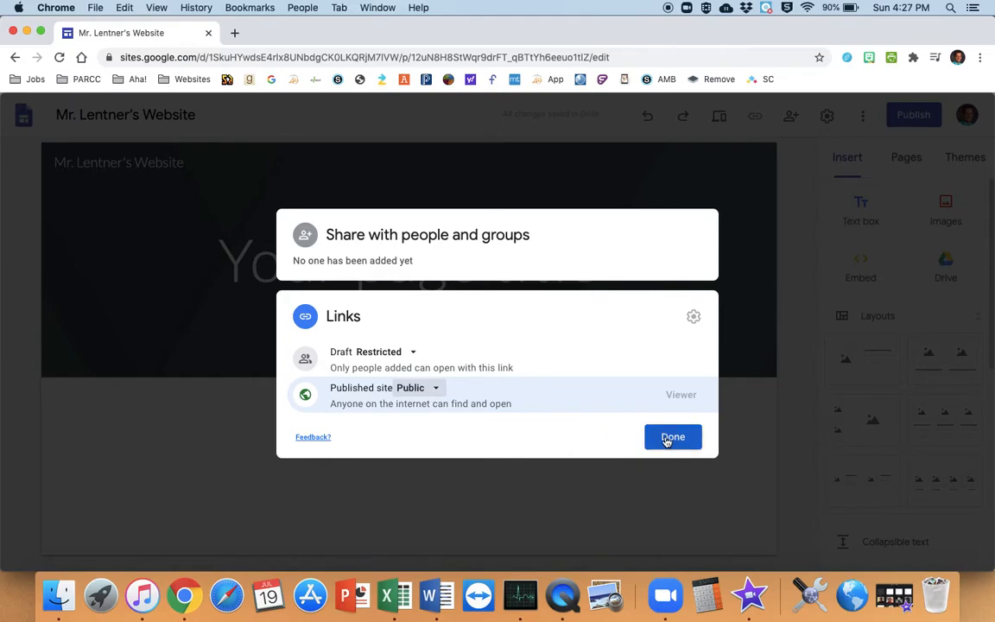
left_click(671, 436)
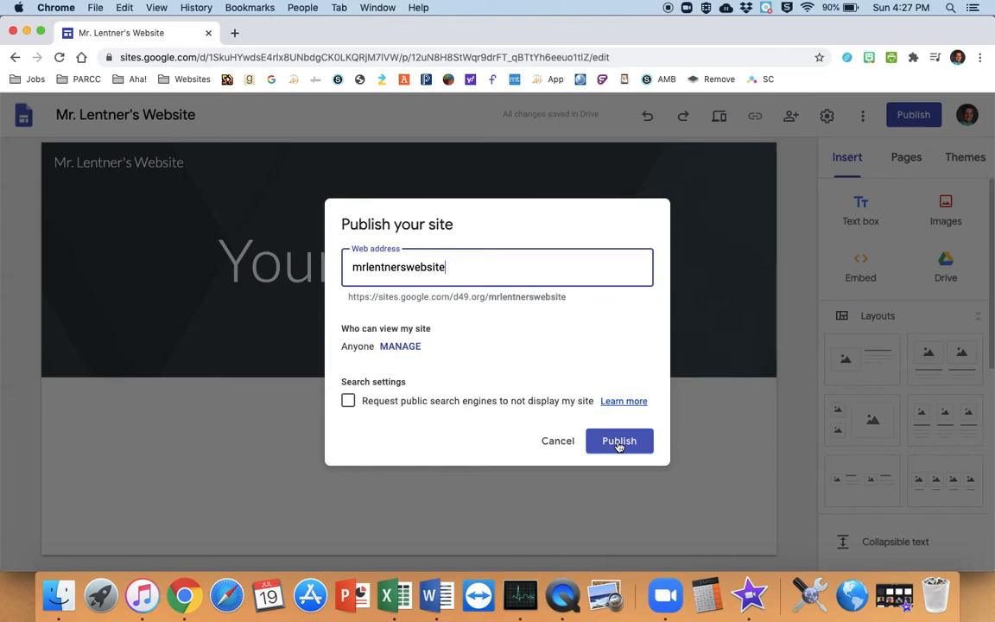
Confirm Publish in the Publish your site dialog to get the success confirmation
left_click(619, 440)
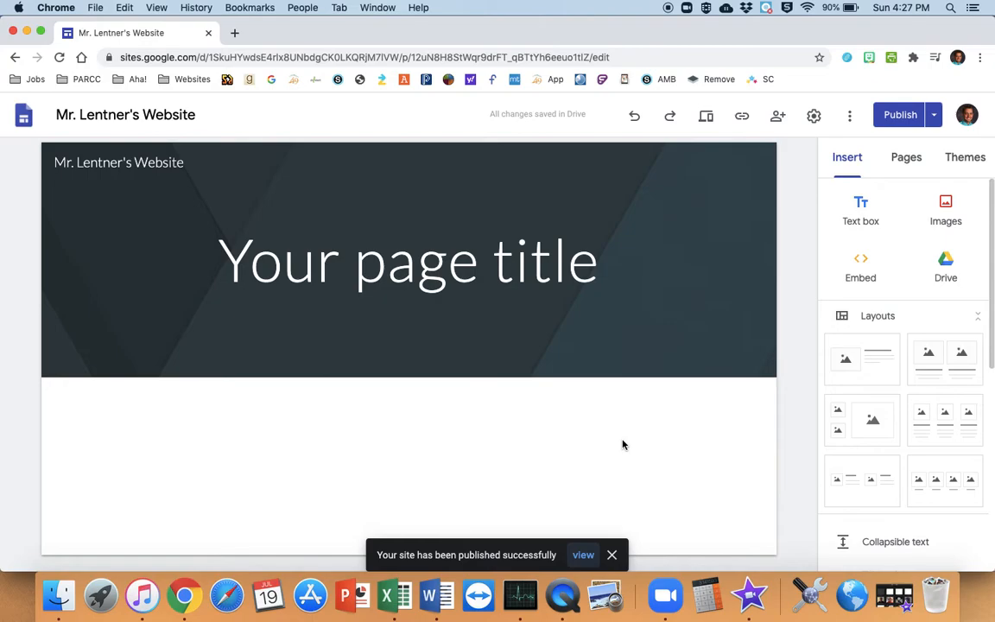
mouse_move(608, 444)
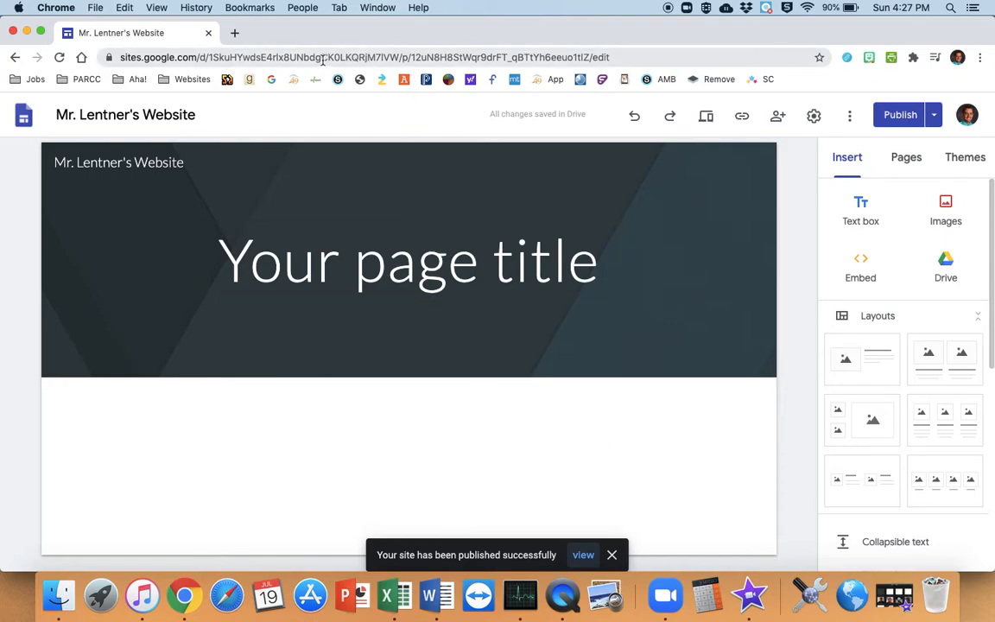
Check the editor's long URL, then open the published site in a new tab
left_click(341, 57)
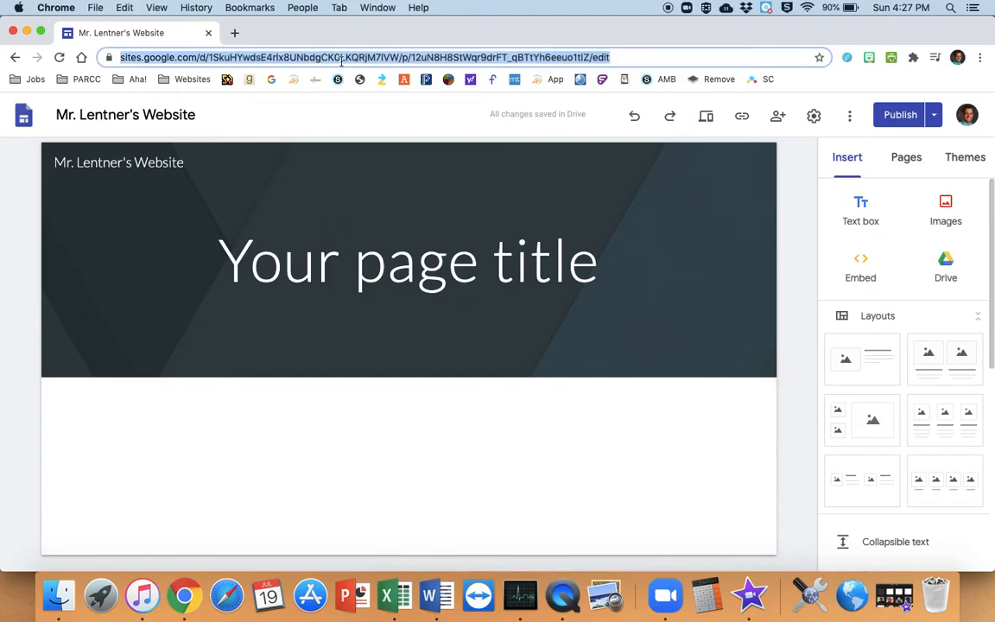
left_click(408, 259)
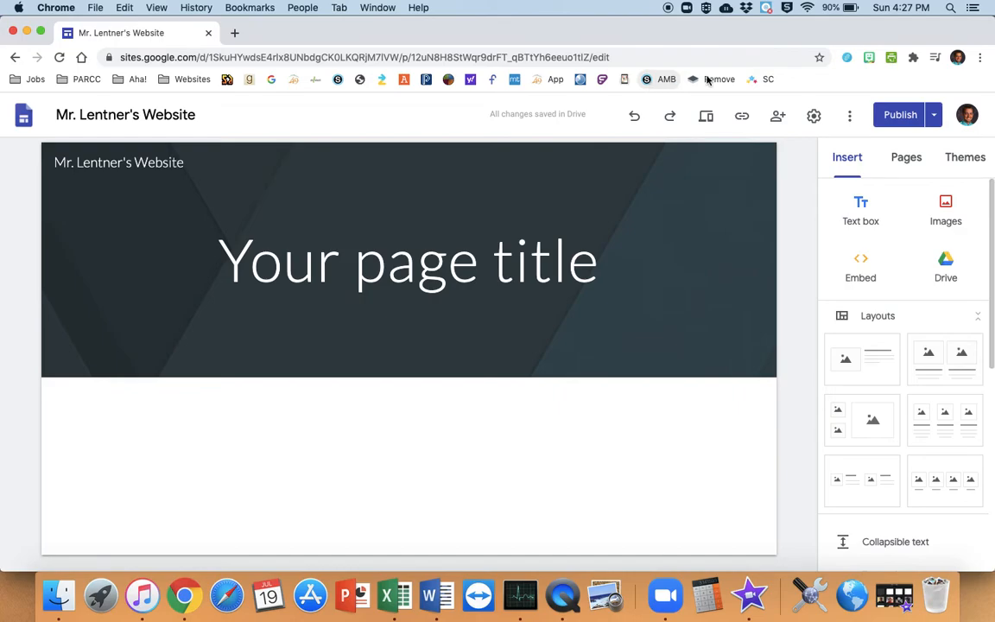
mouse_move(777, 115)
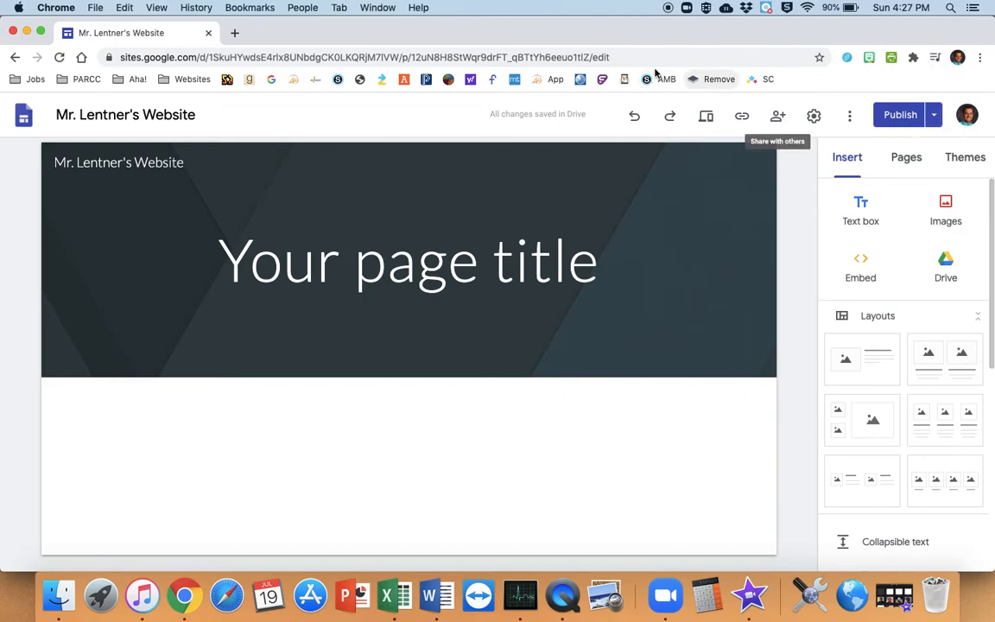
mouse_move(932, 115)
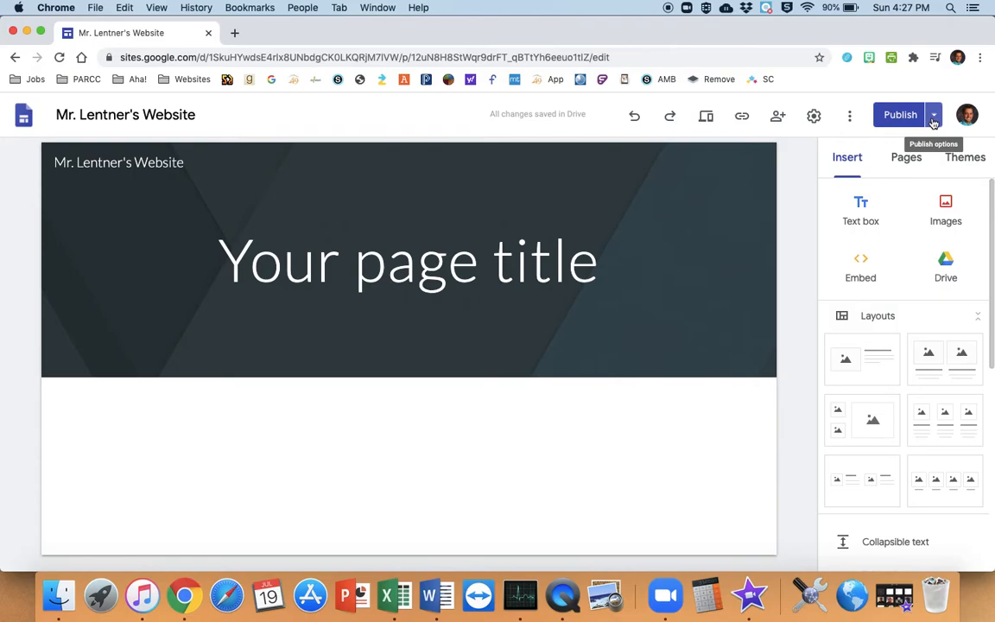
left_click(933, 115)
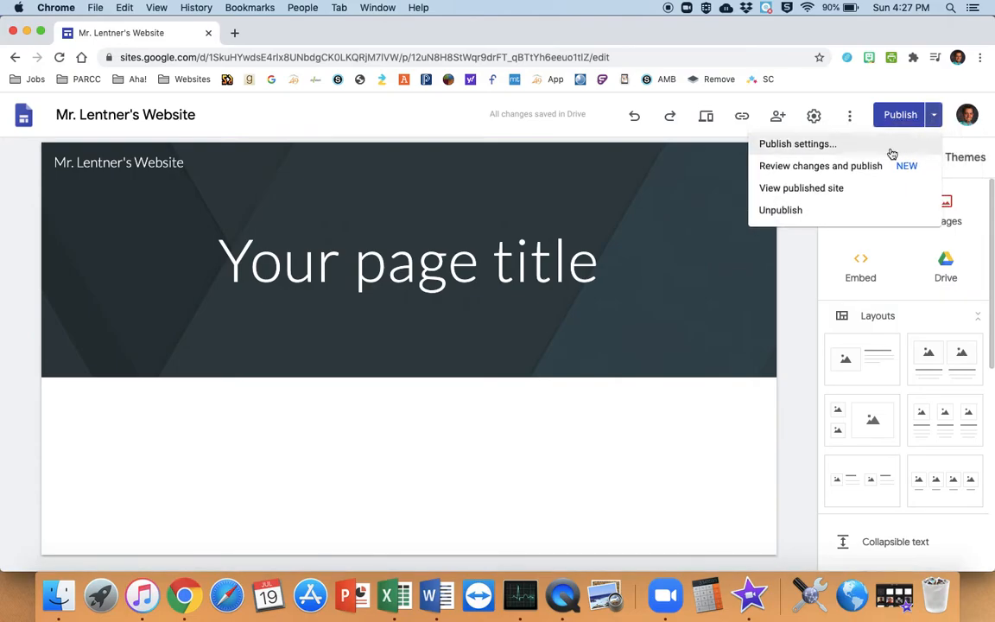
left_click(801, 187)
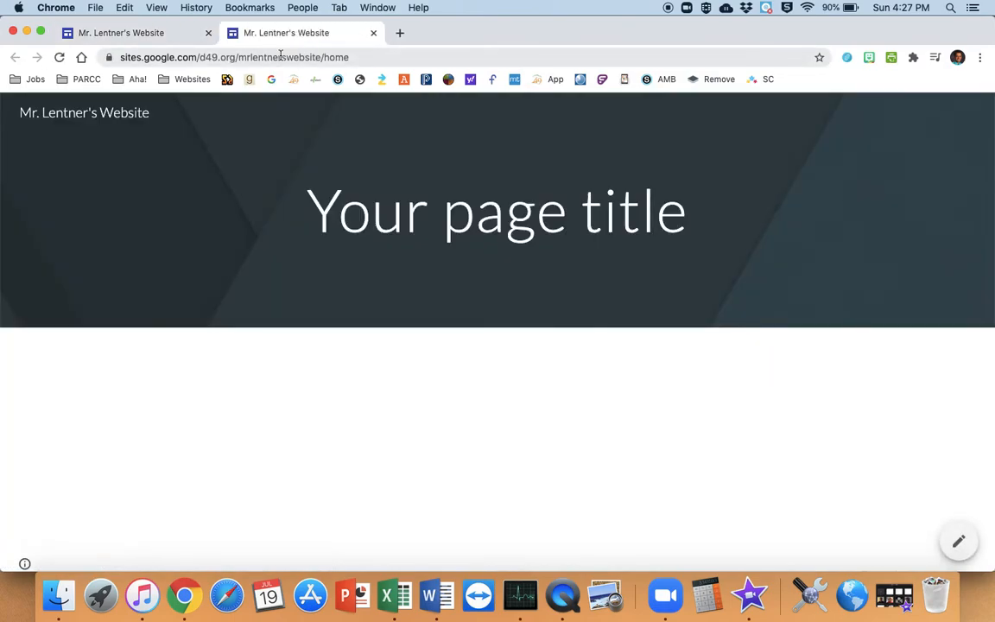
Check the live site's friendly URL, then close its tab to return to the editor
left_click(287, 57)
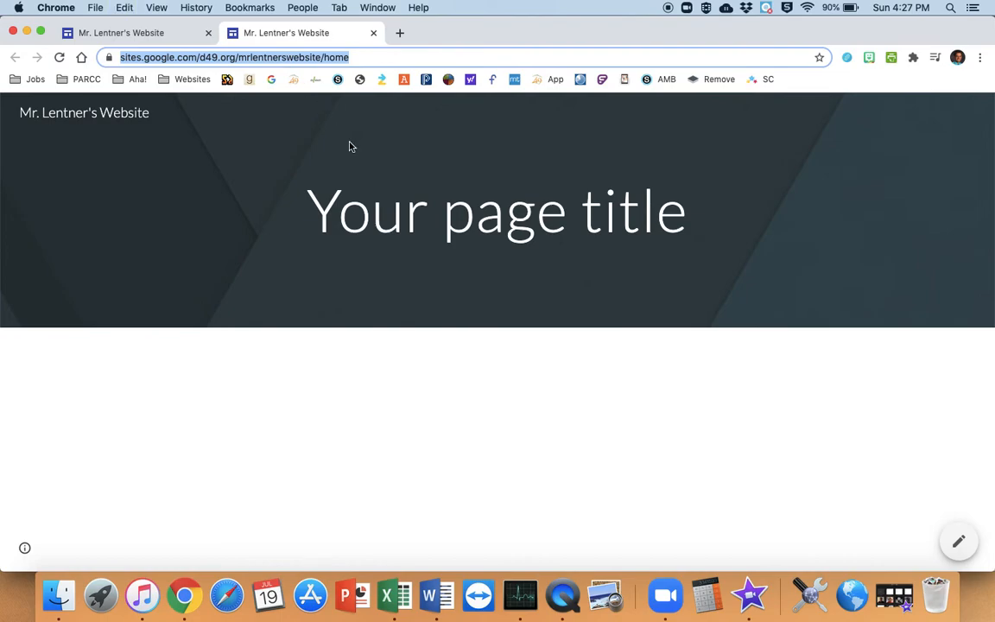
mouse_move(304, 49)
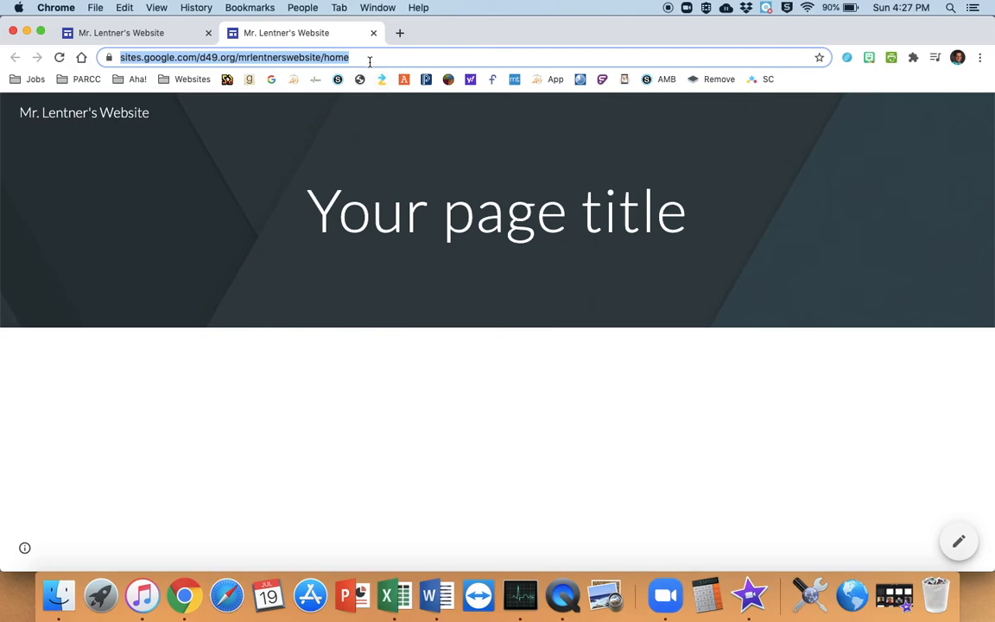
mouse_move(300, 57)
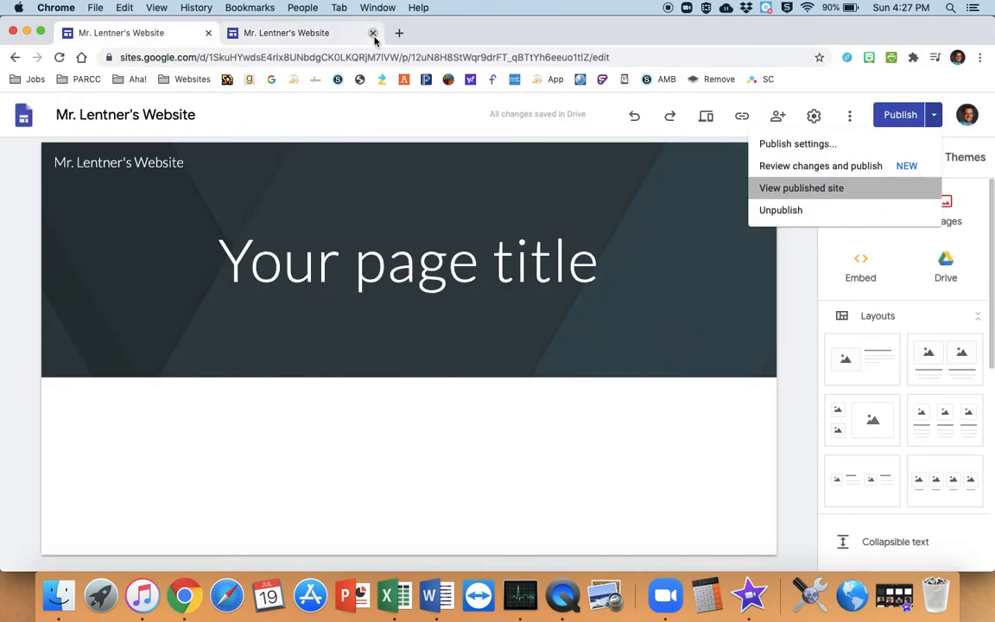
left_click(373, 33)
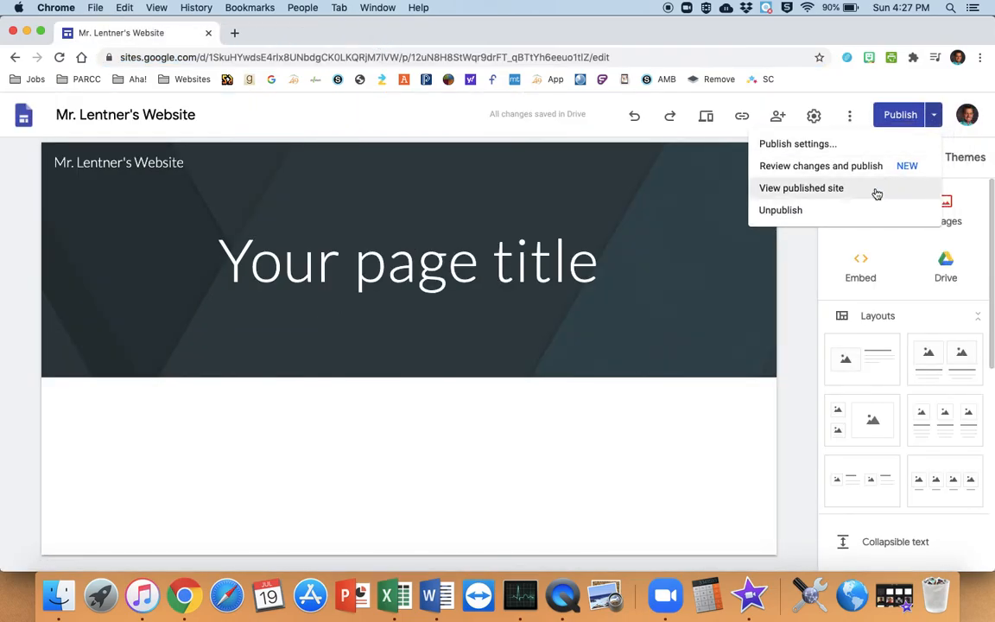